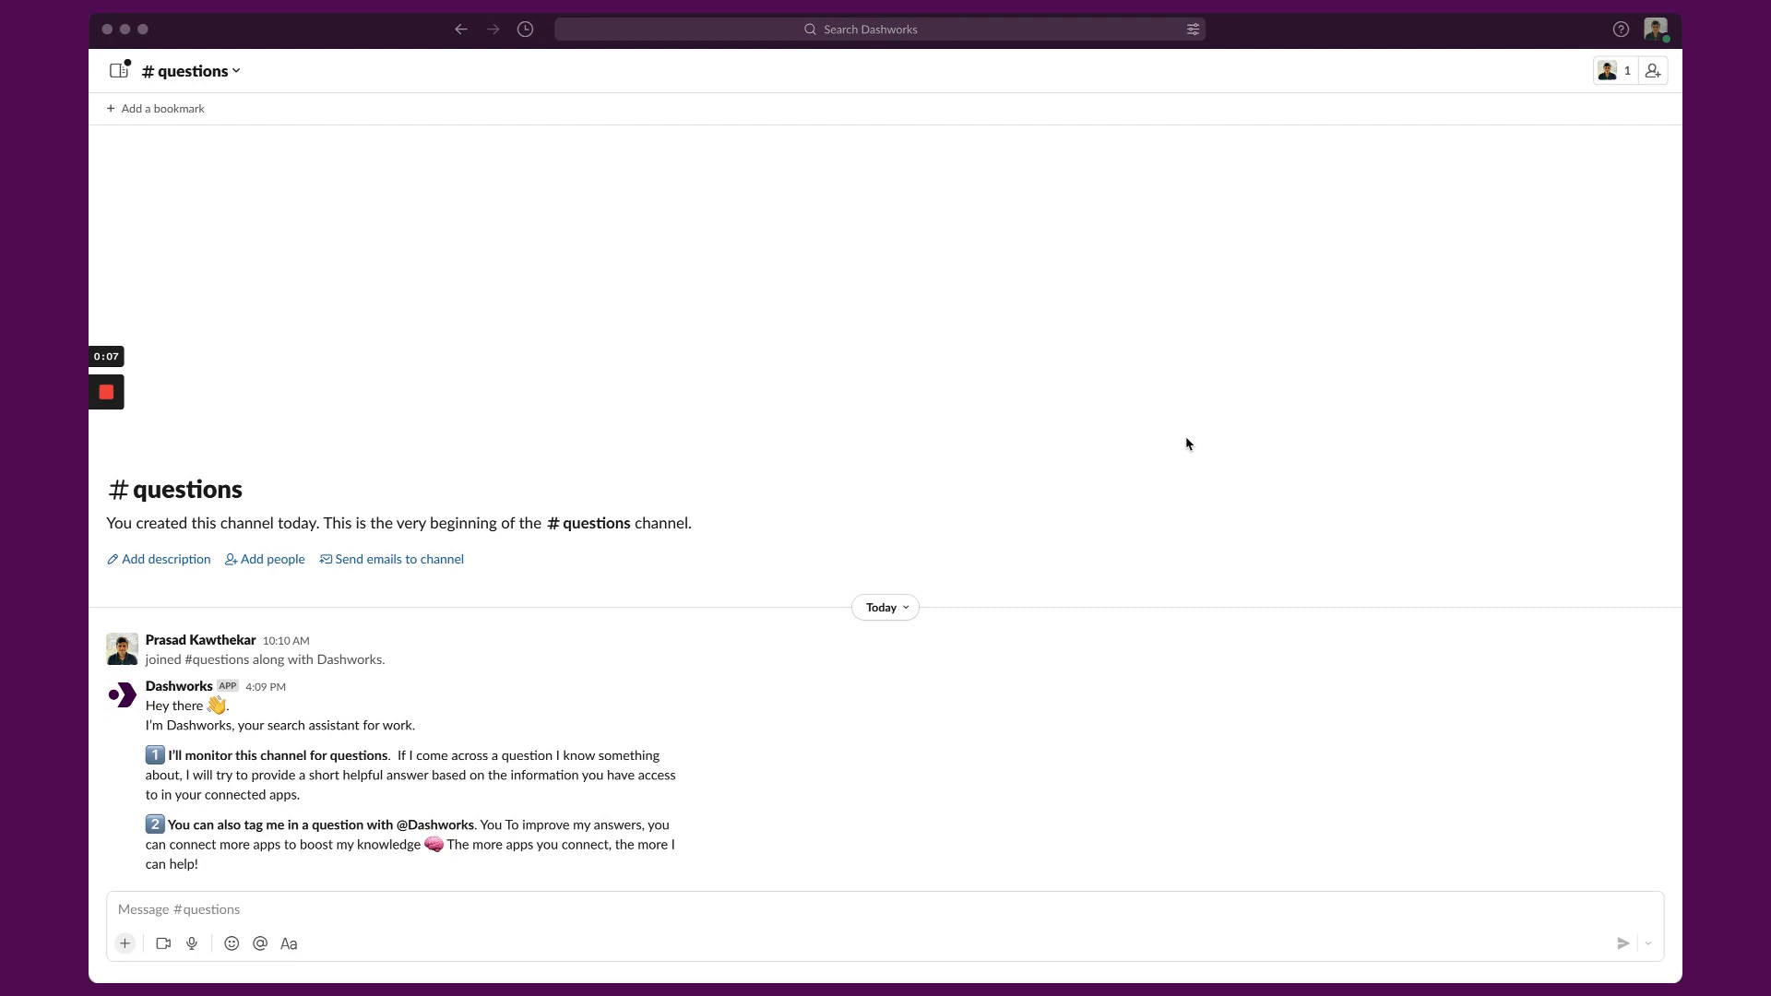
mouse_move(565, 914)
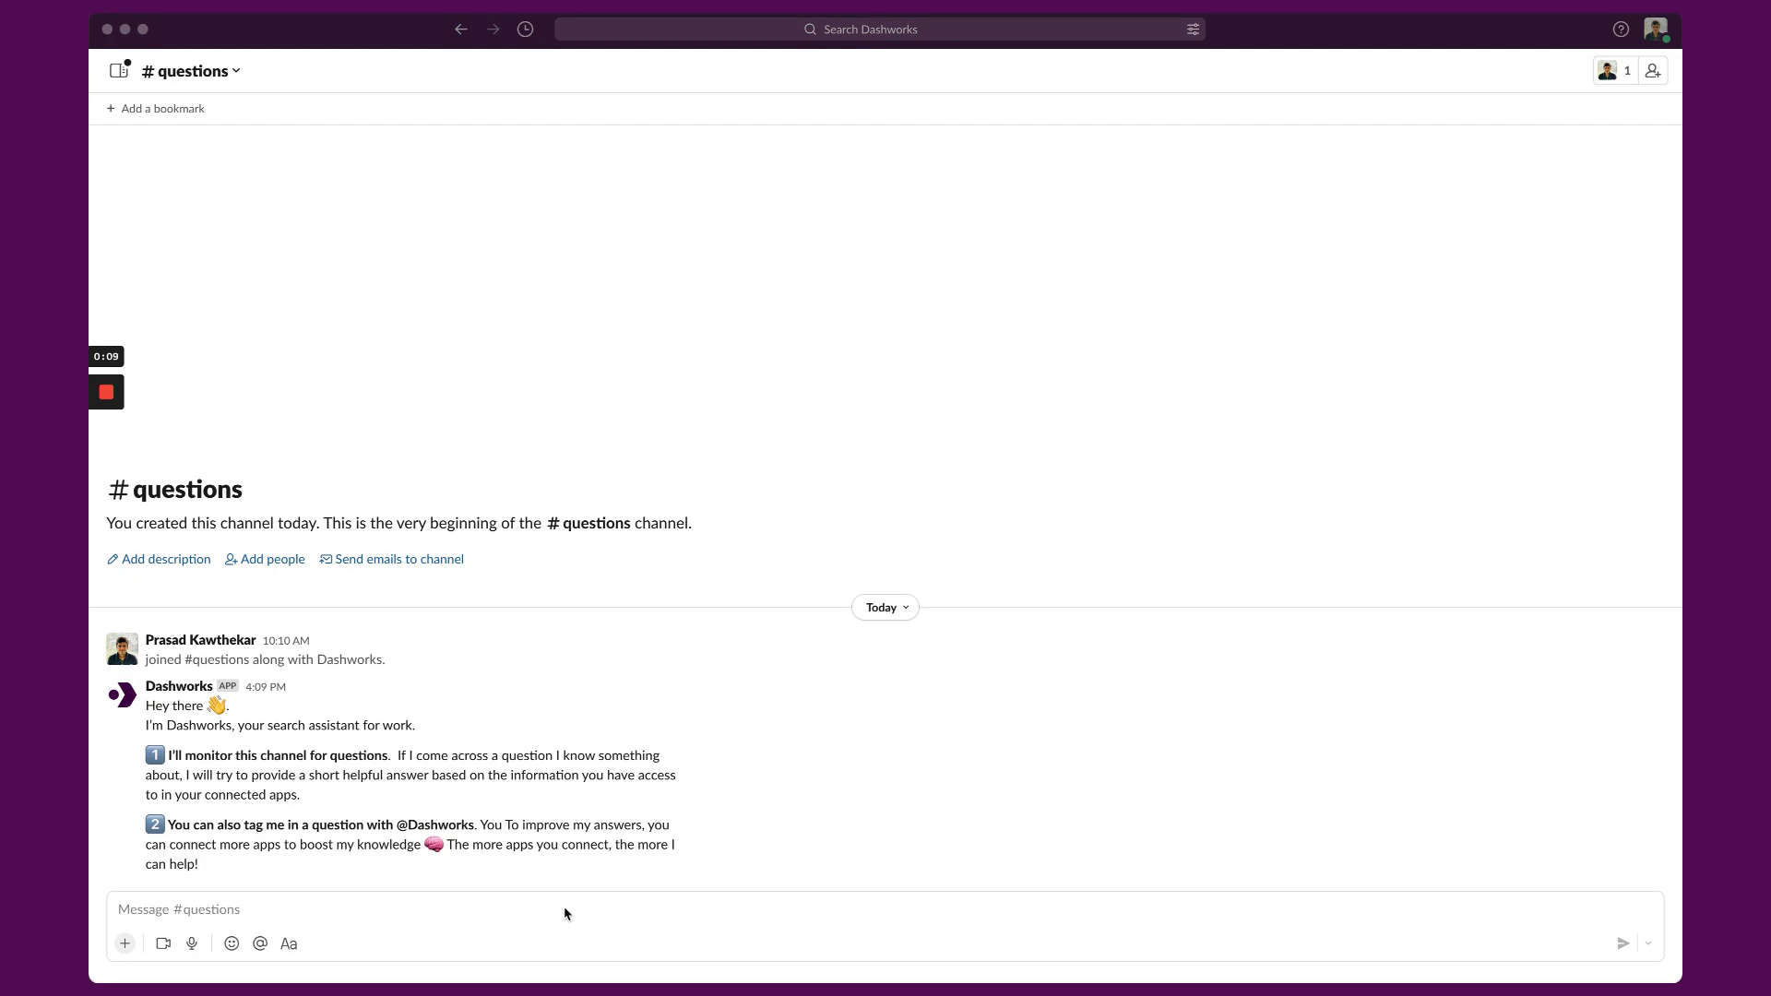
Post 'What is acl?' in #questions and get the Dashworks answer with reference links.
left_click(556, 911)
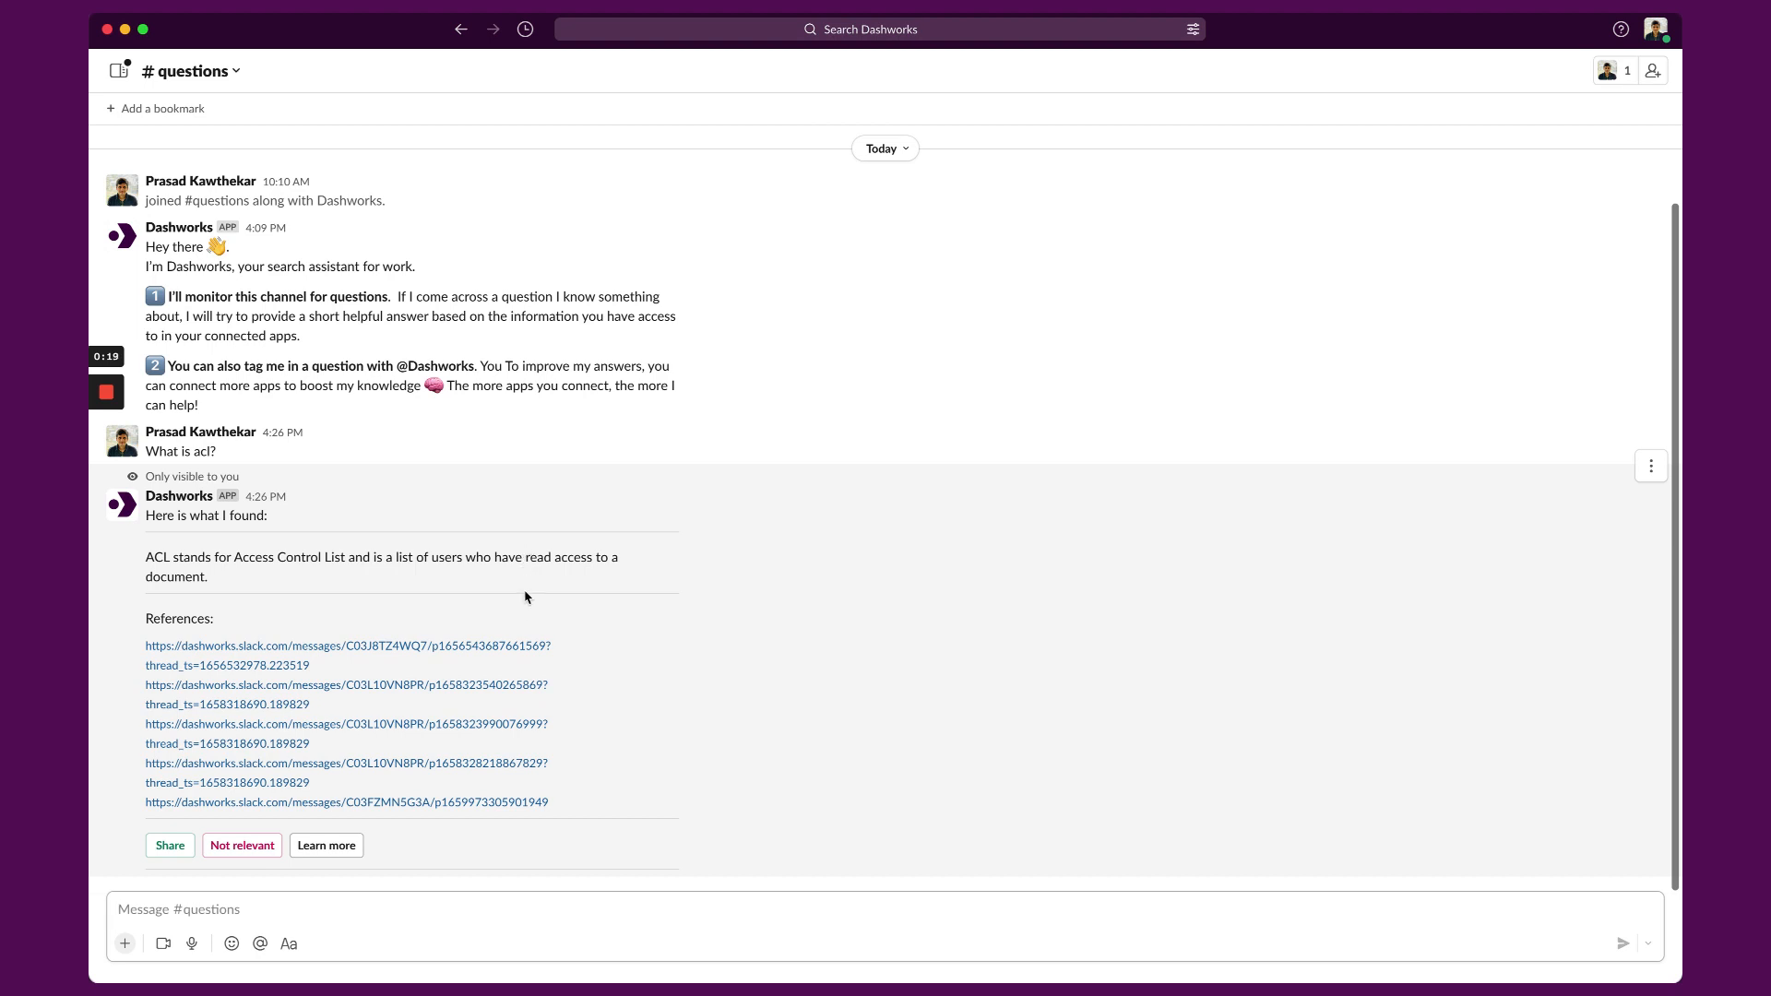
mouse_move(543, 767)
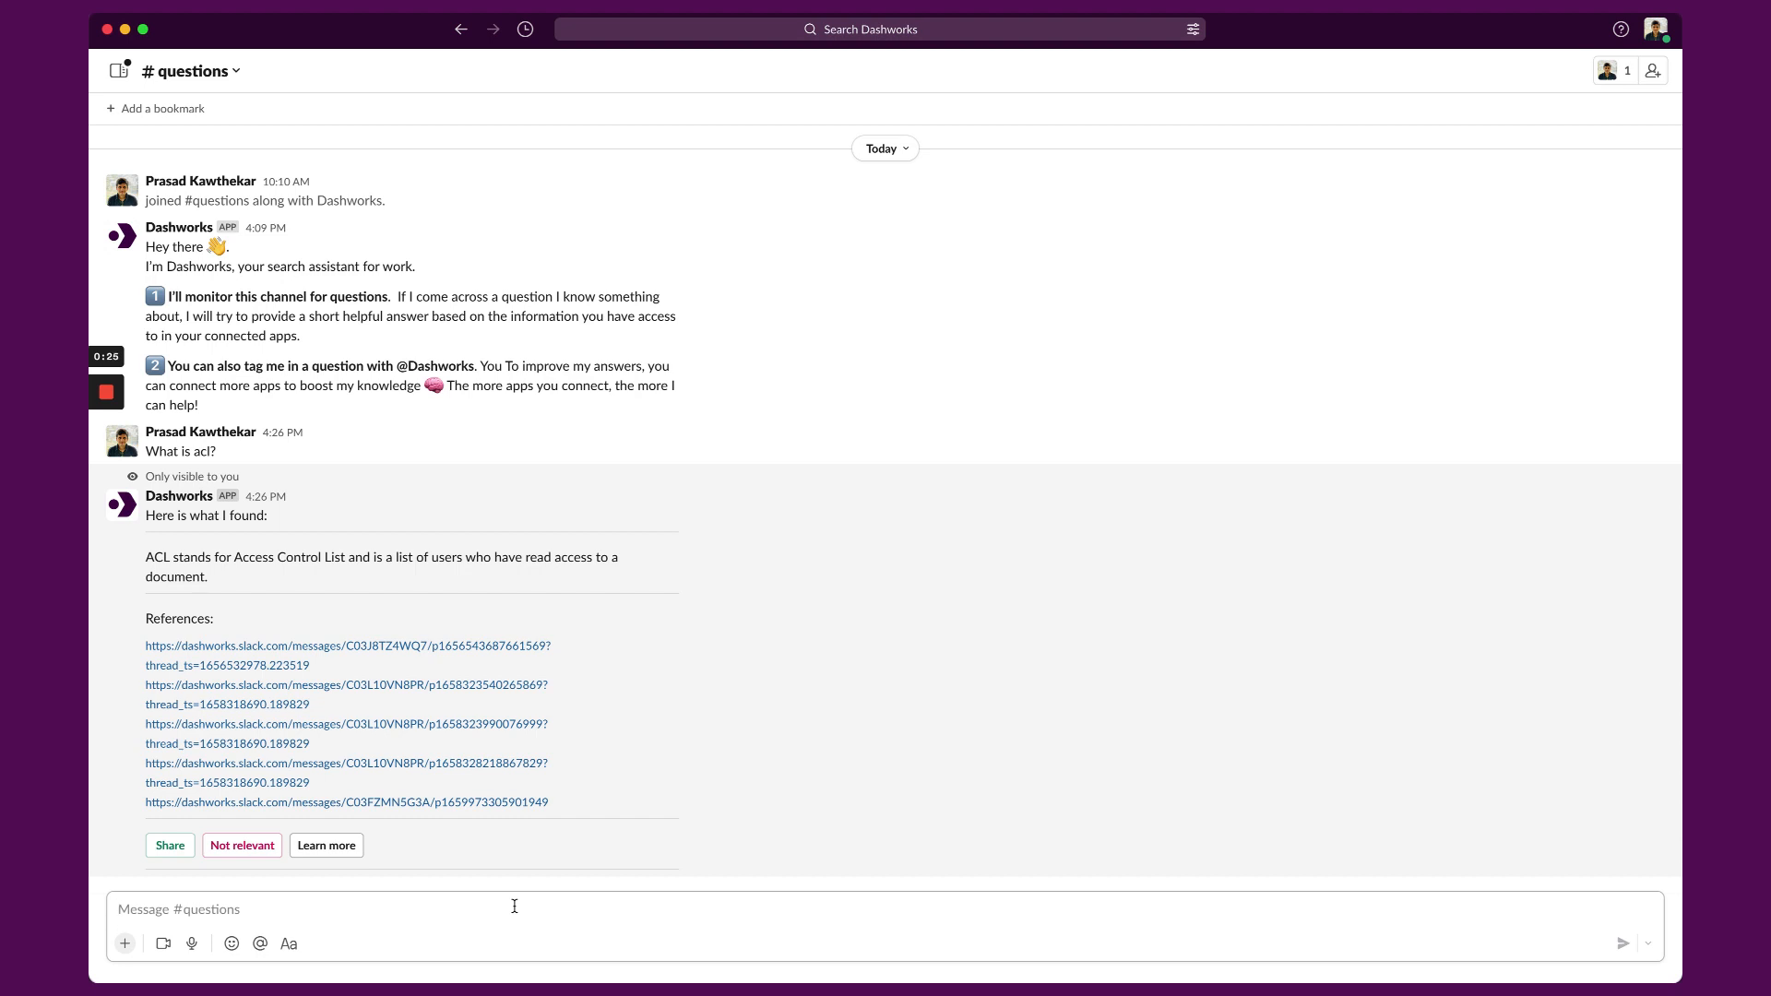
type("how do i apply")
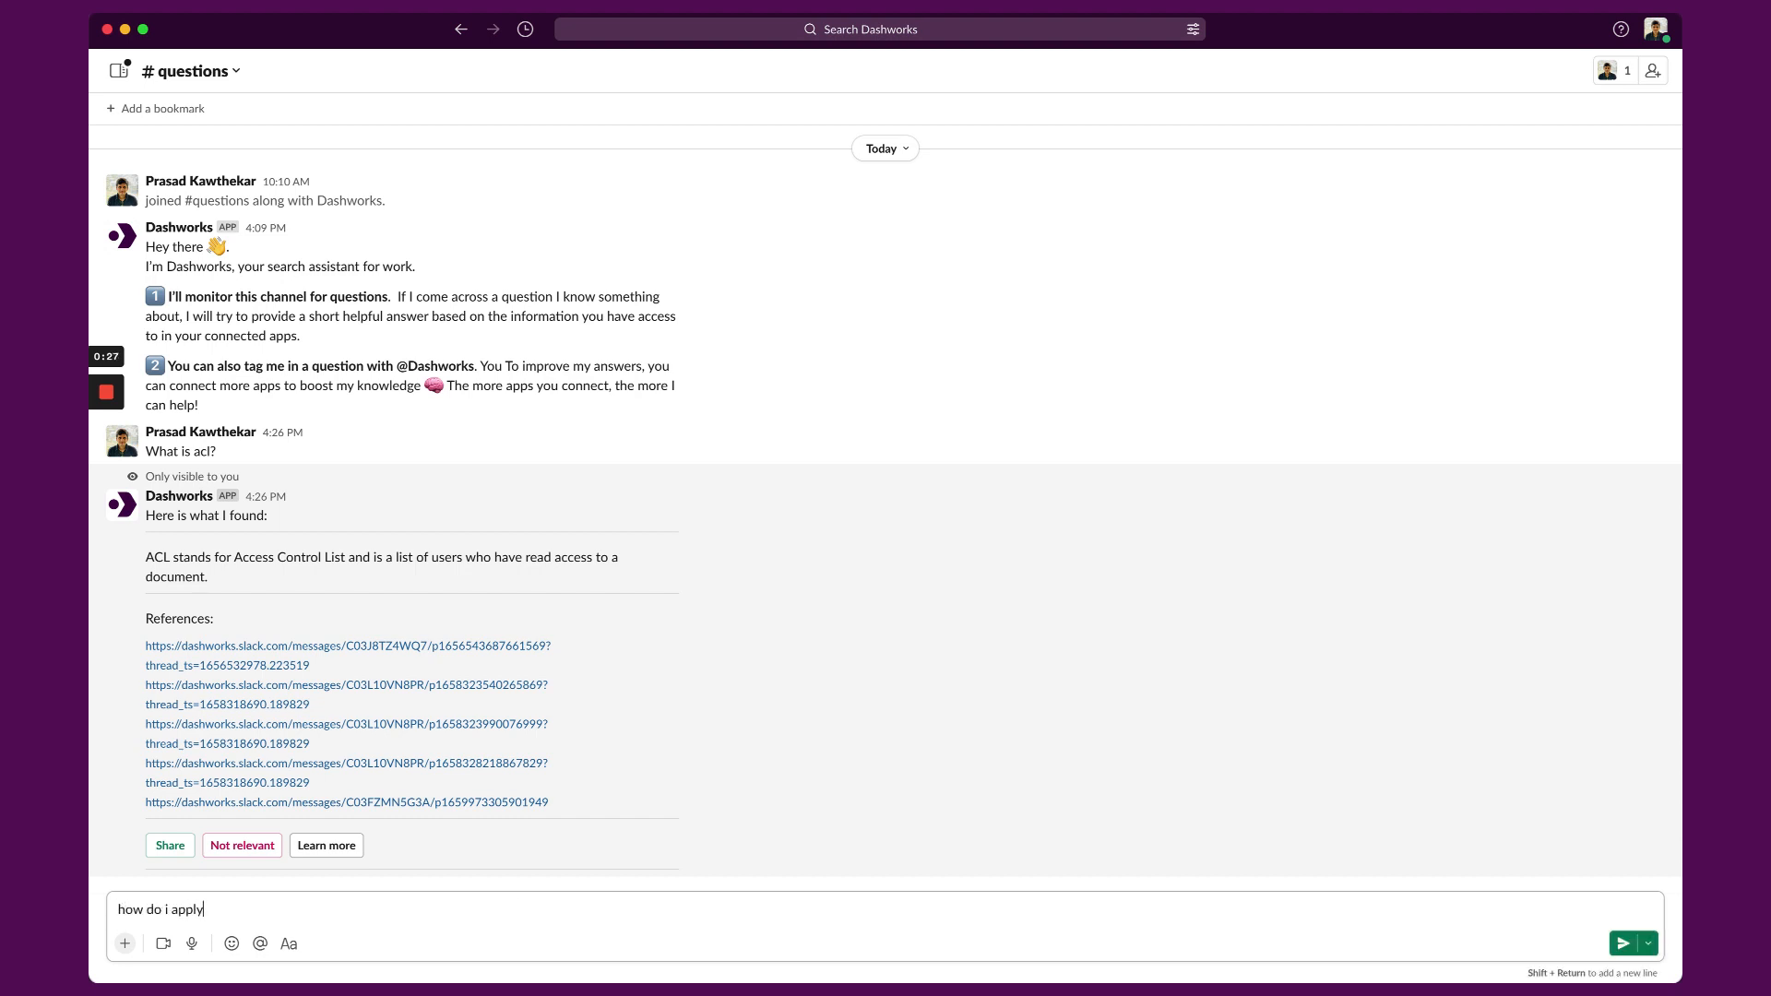
type("for pto @dash")
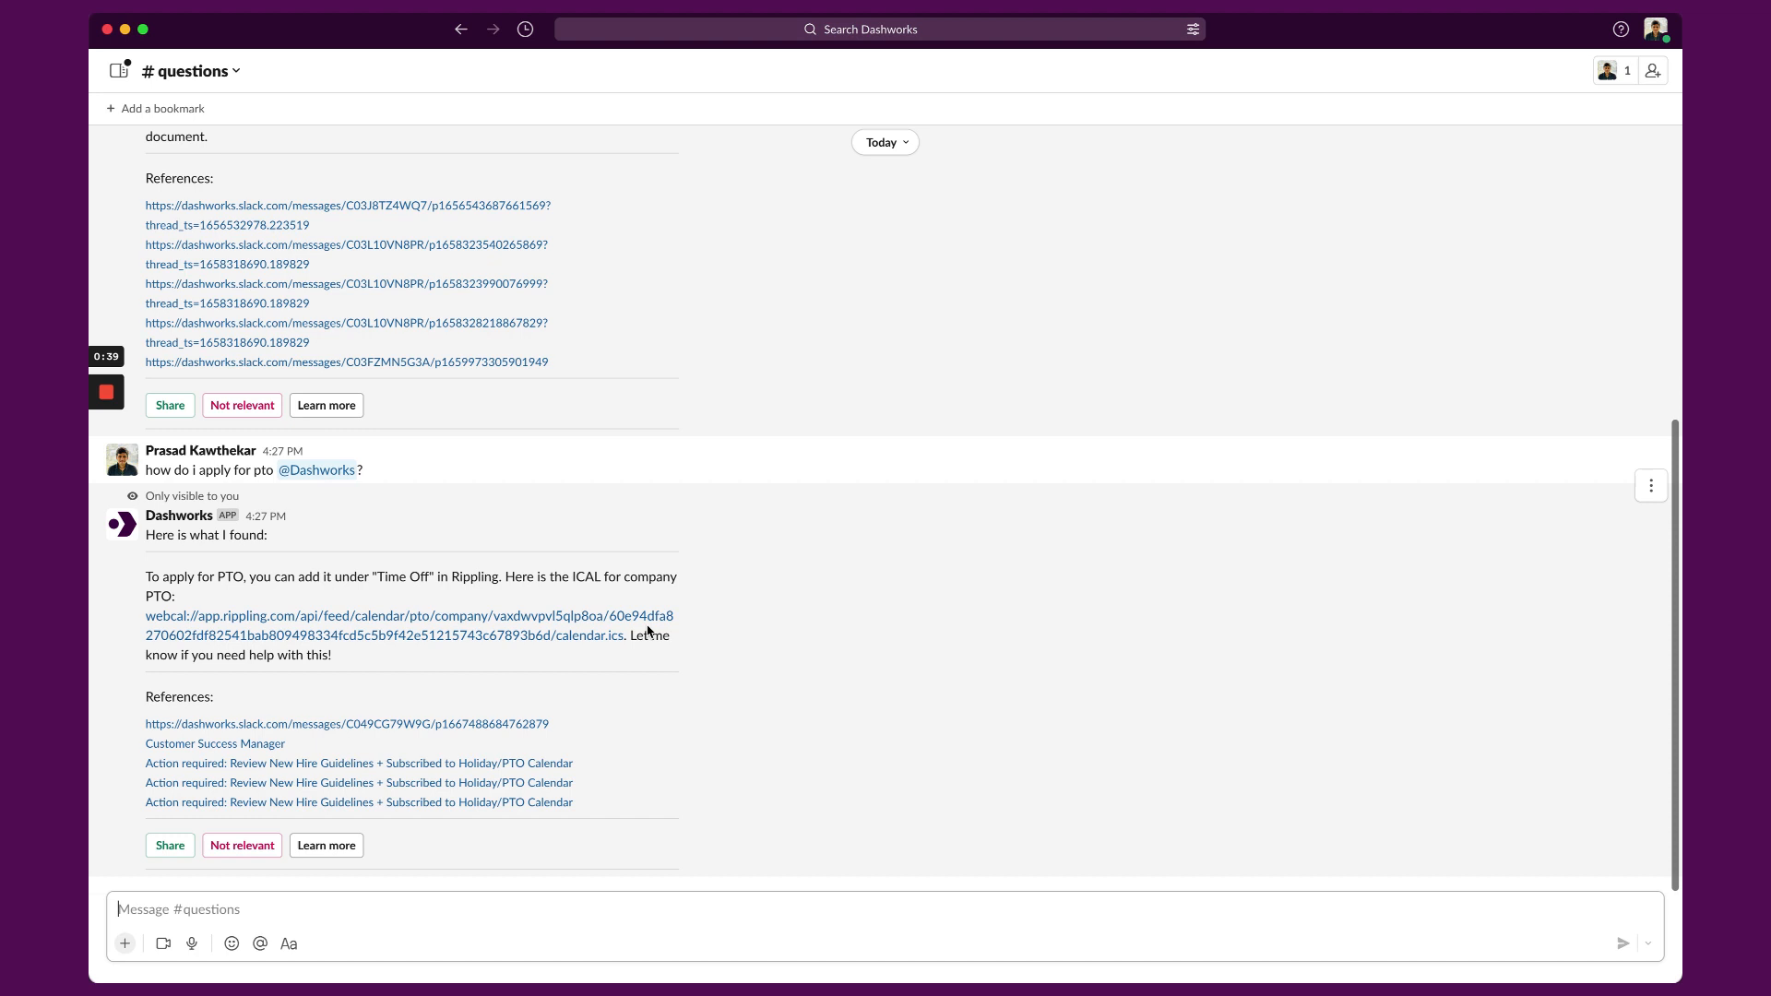
View the full Dashworks web search results for the PTO question via 'Learn more'.
left_click(325, 845)
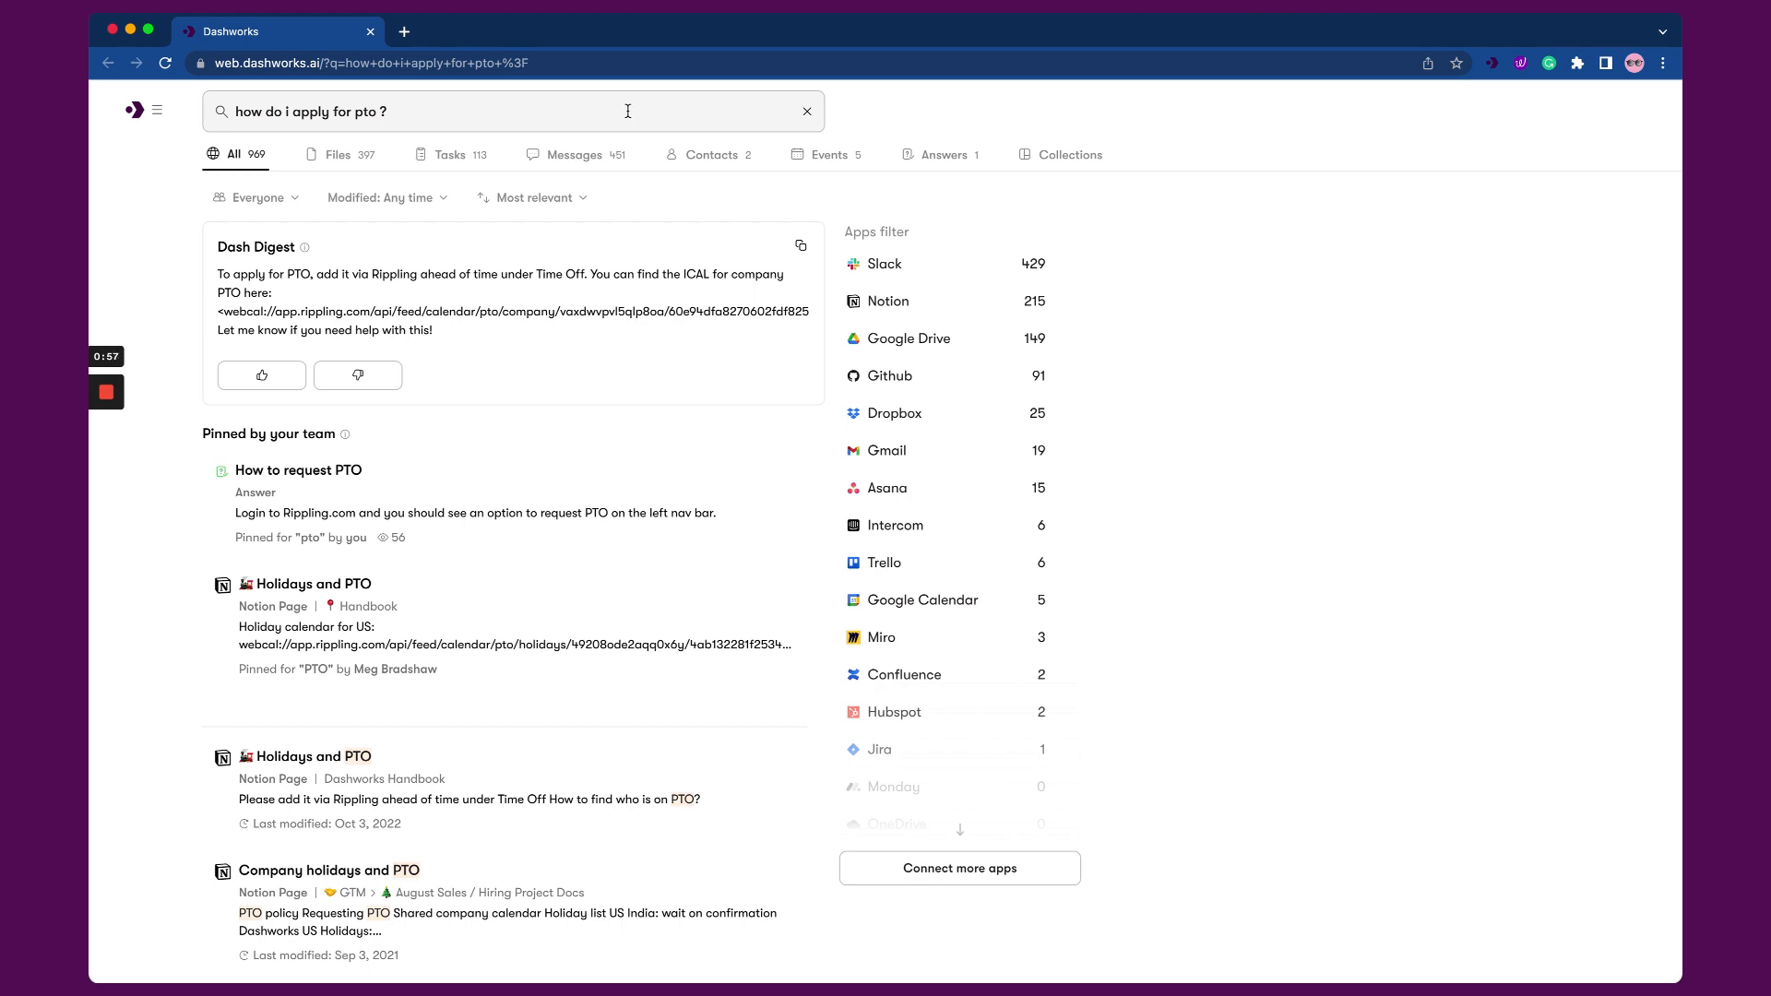
Search Dashworks for 'how do i deploy chrome extension company wide'.
left_click(806, 111)
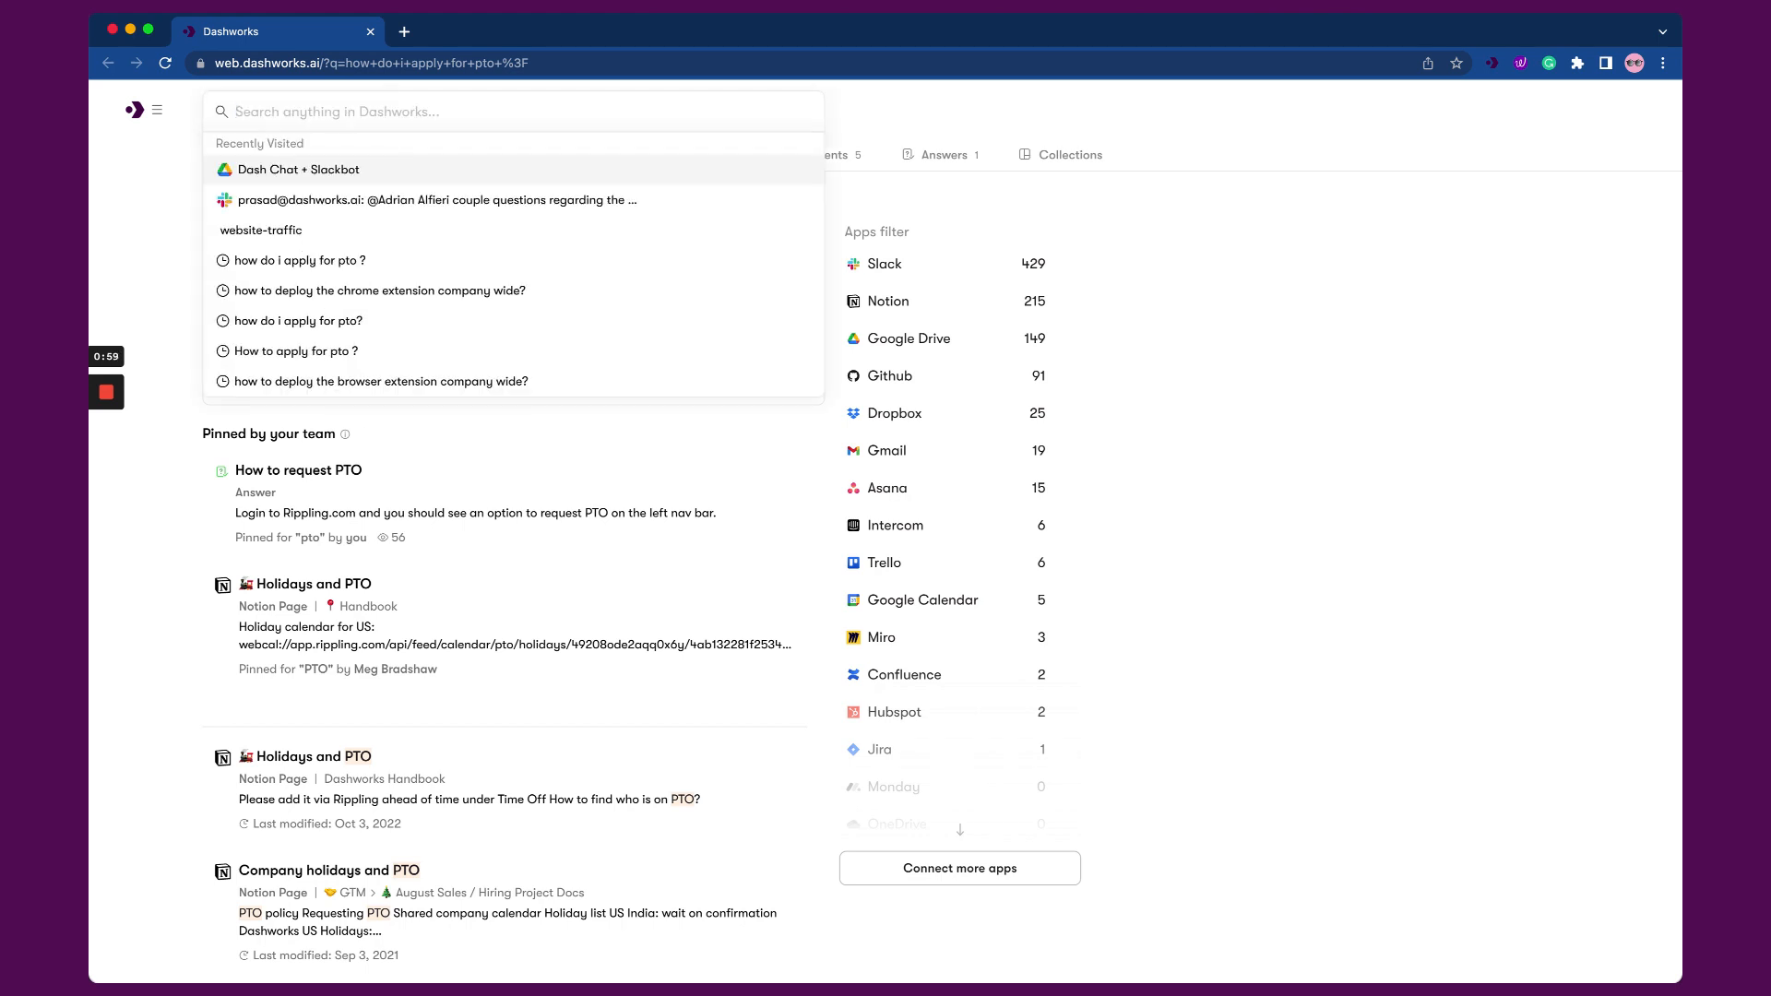
type("how do i d")
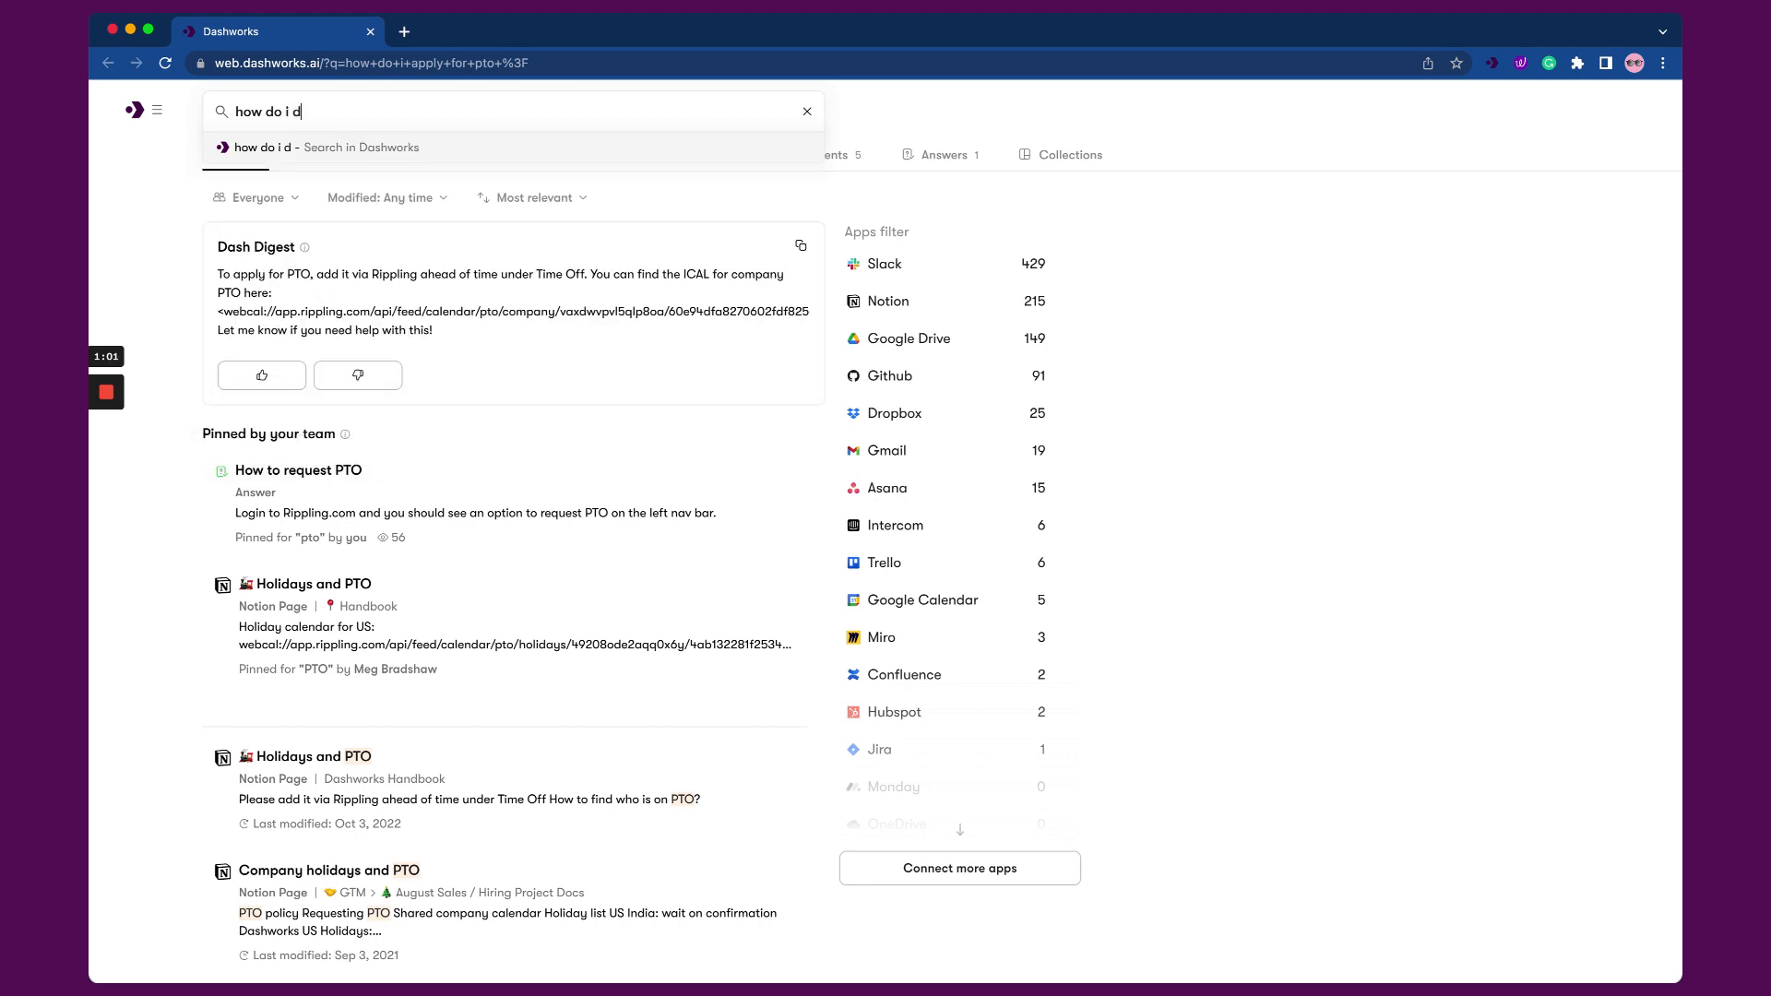
type("eploy chrome ex")
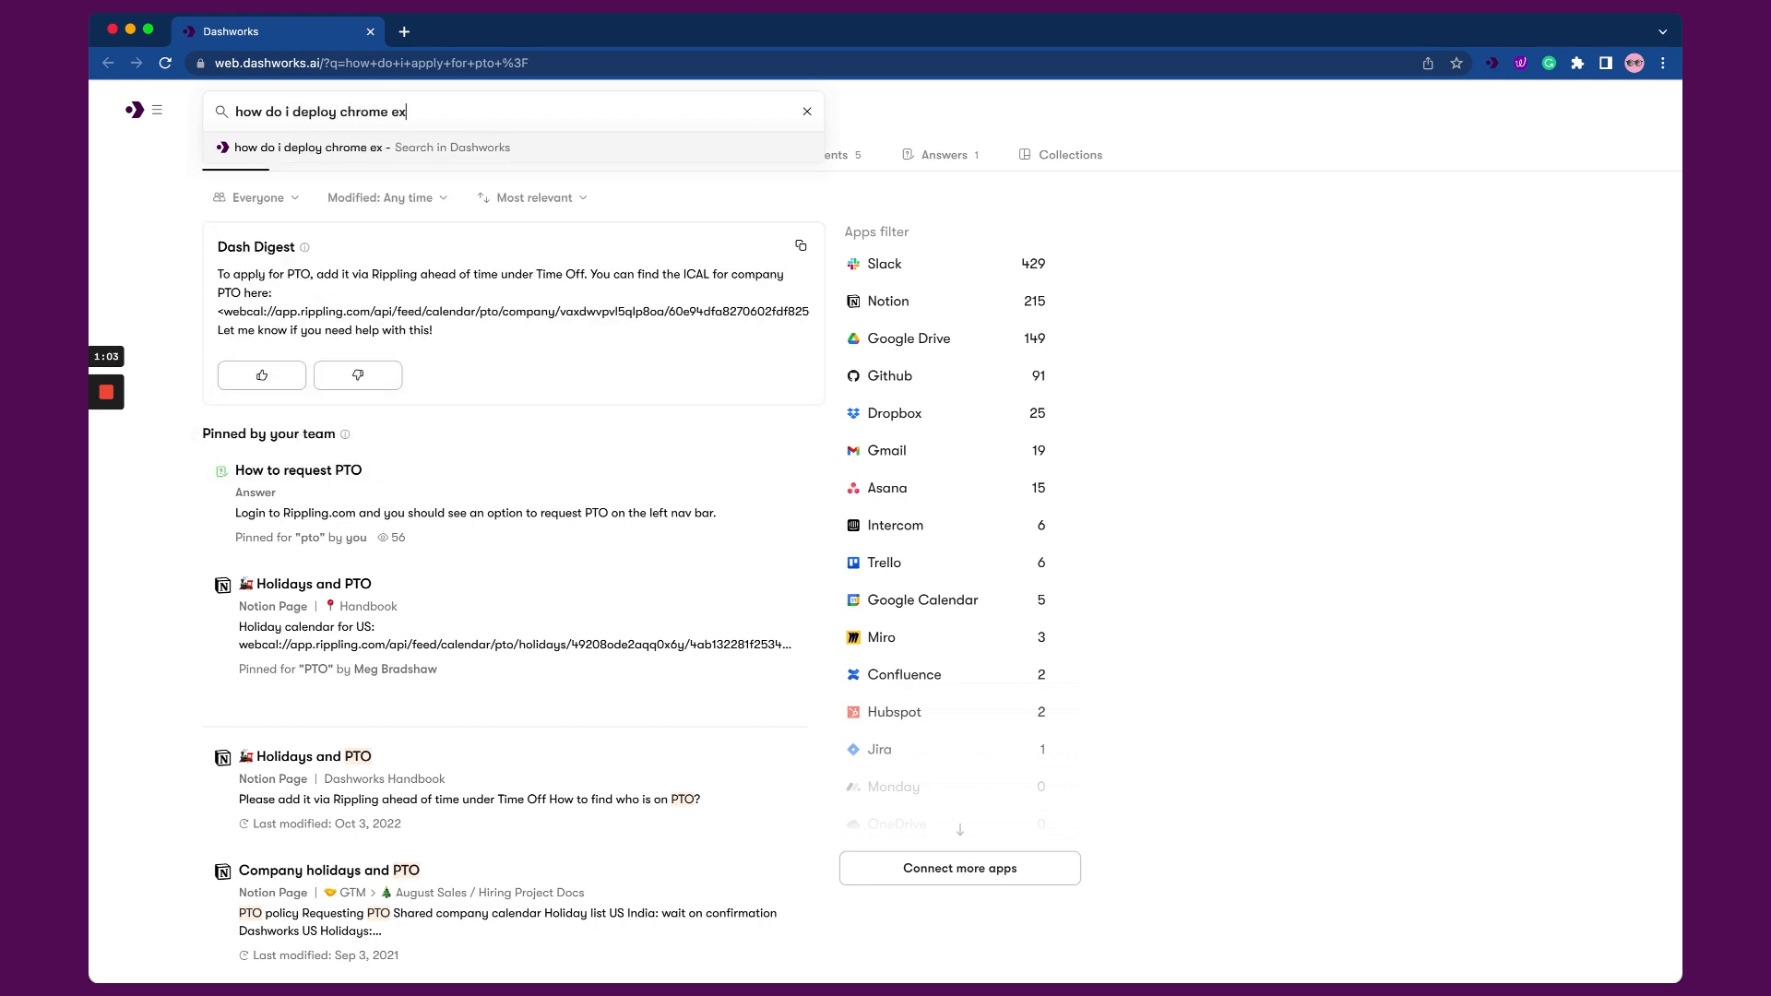
type("tension company wi")
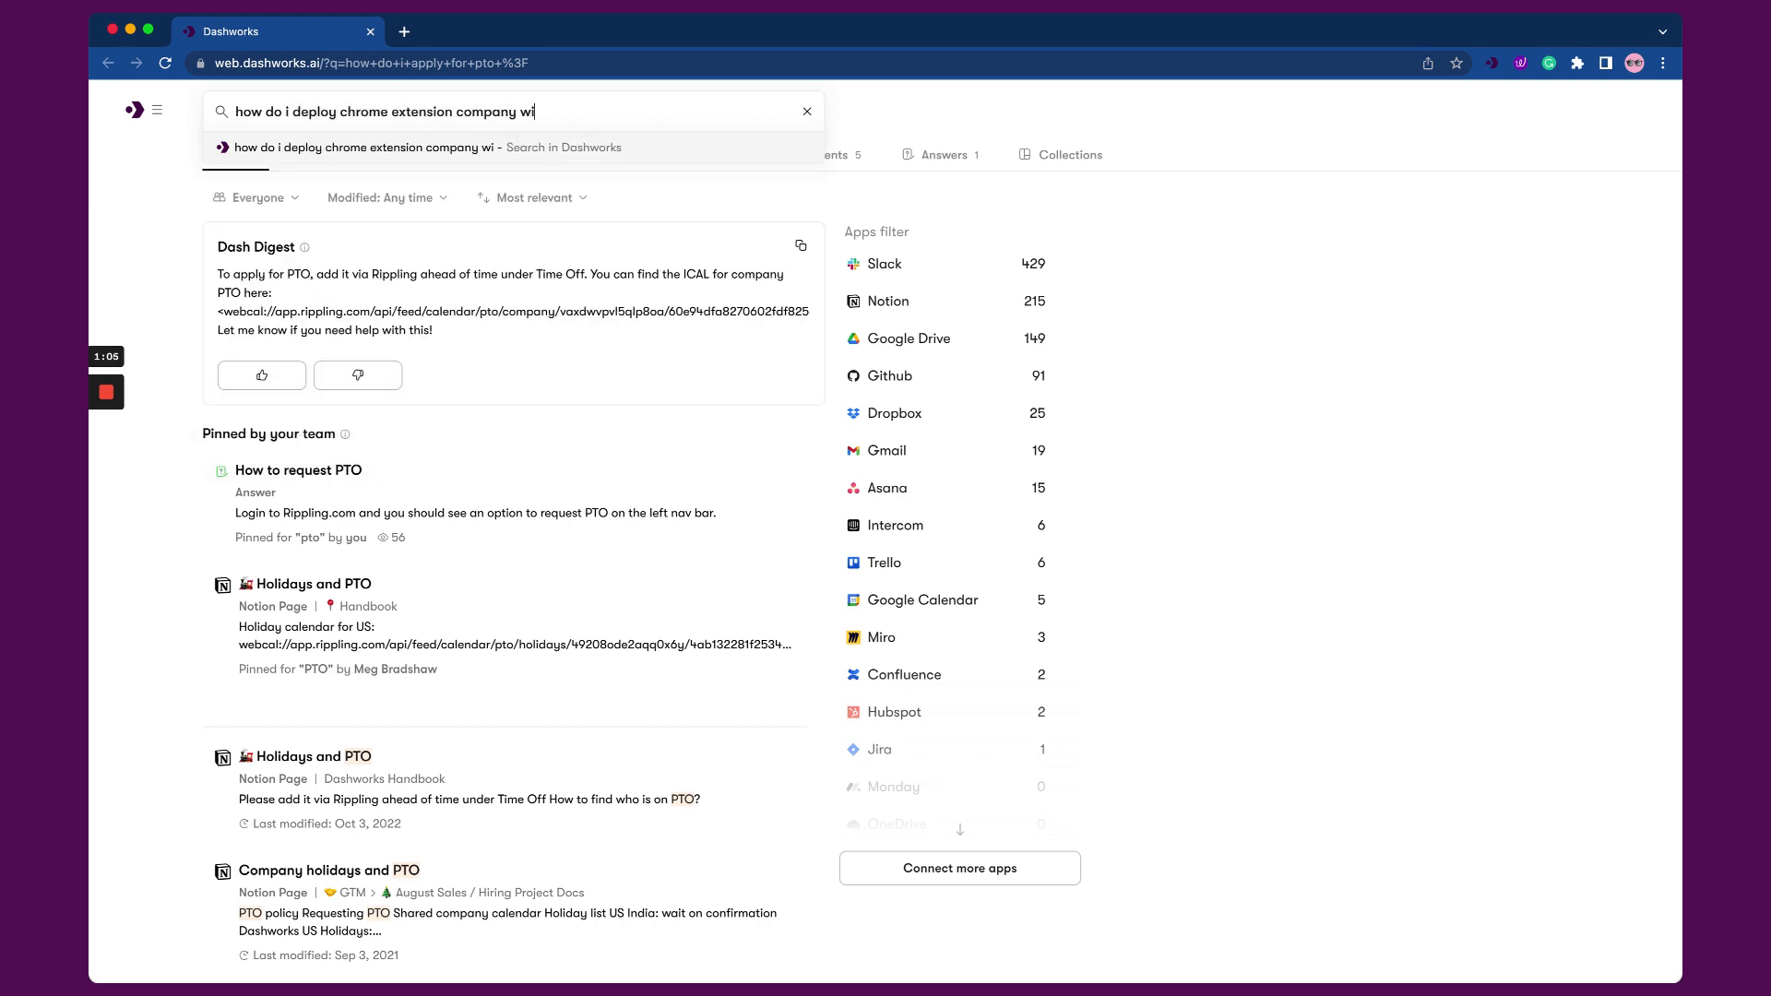
key("Return")
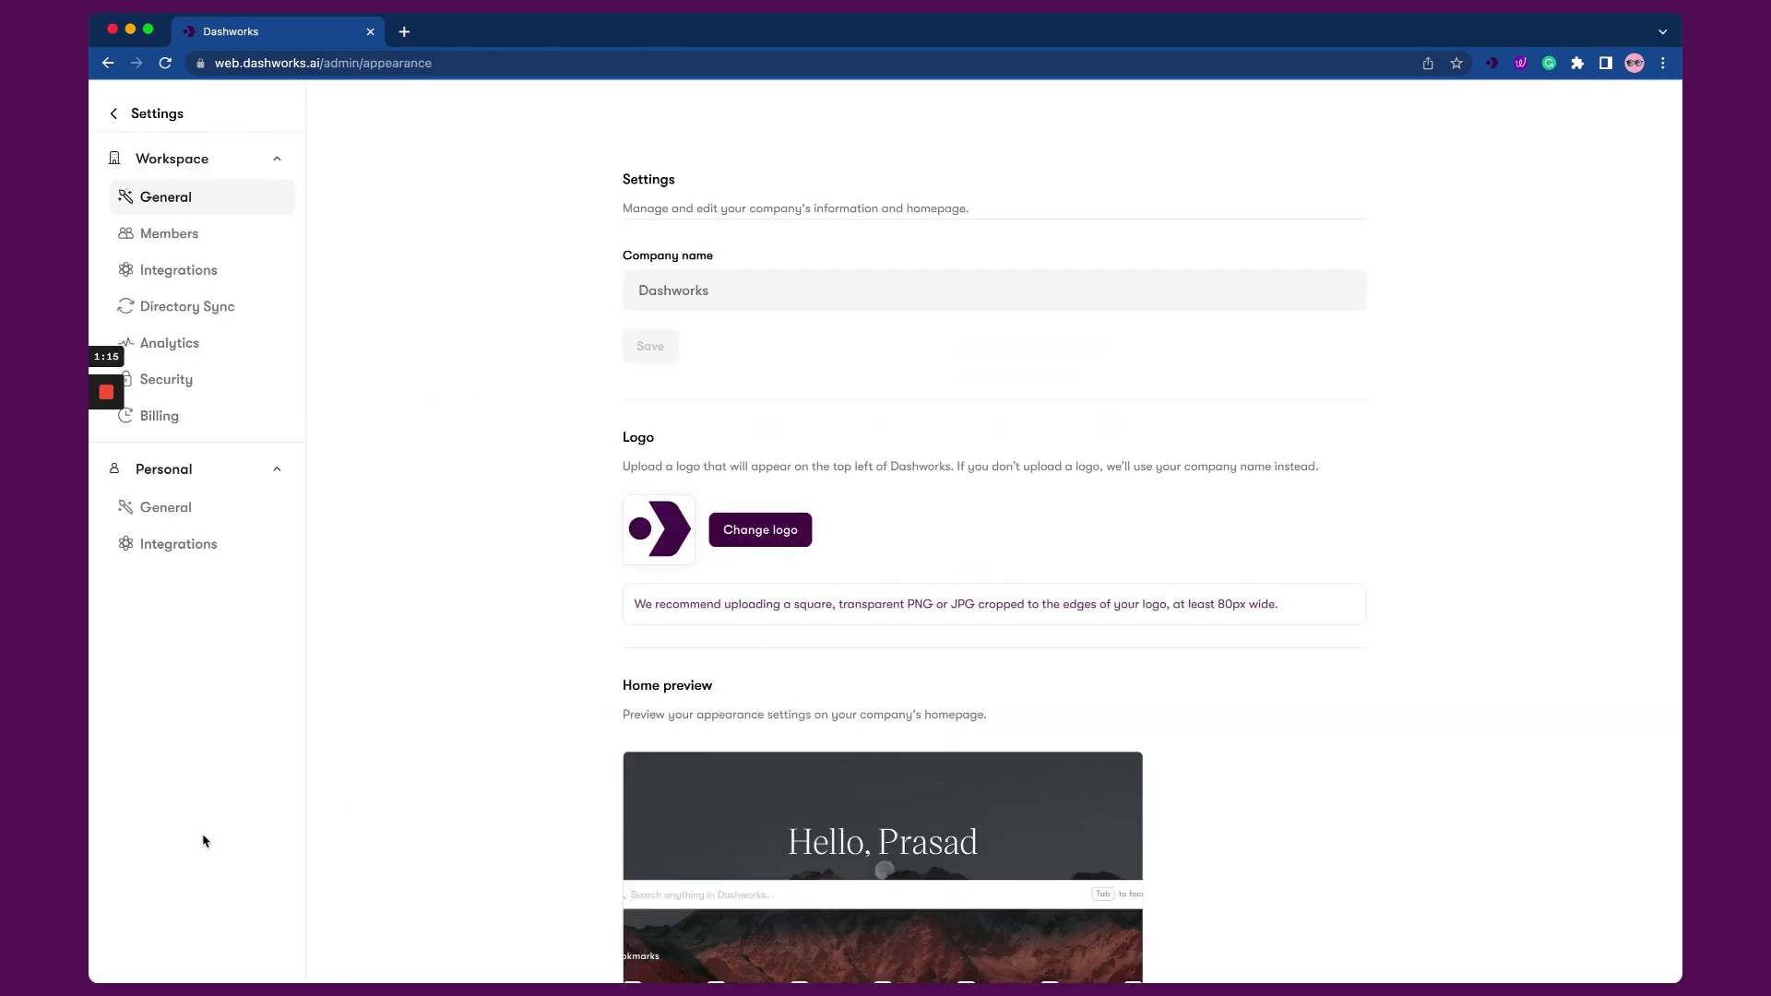
Show the organization's connected apps under Workspace > Integrations in settings.
left_click(177, 269)
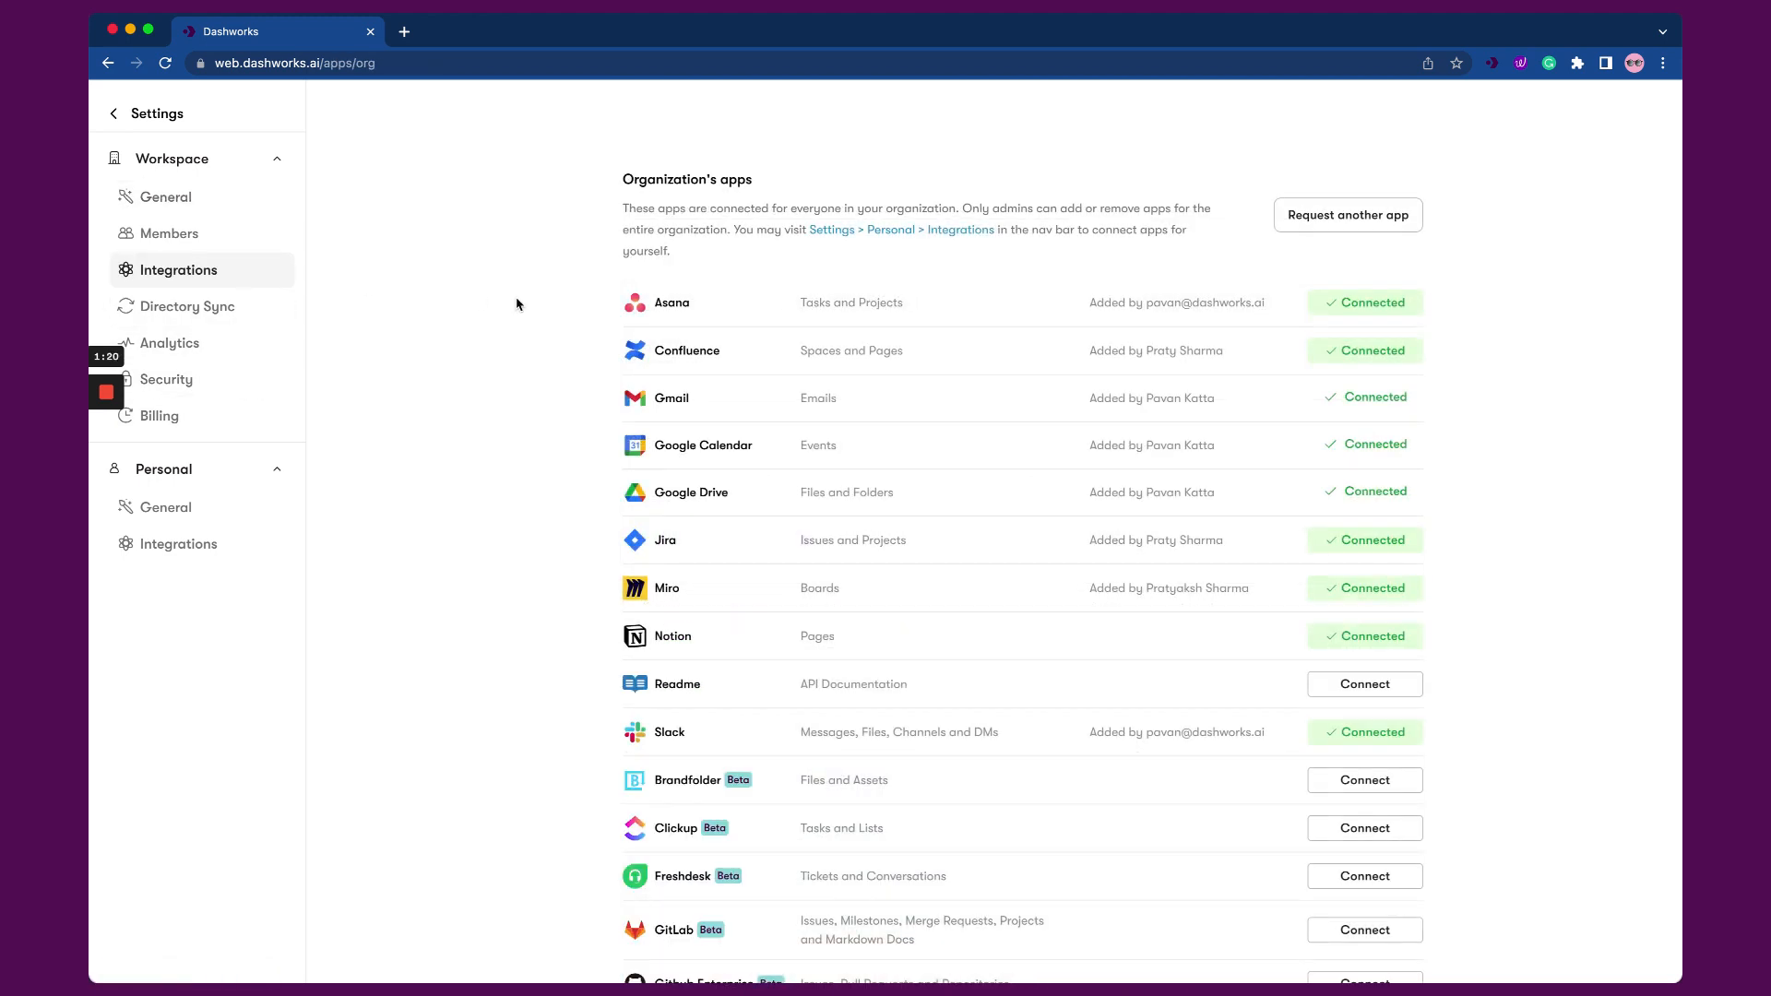
mouse_move(644, 188)
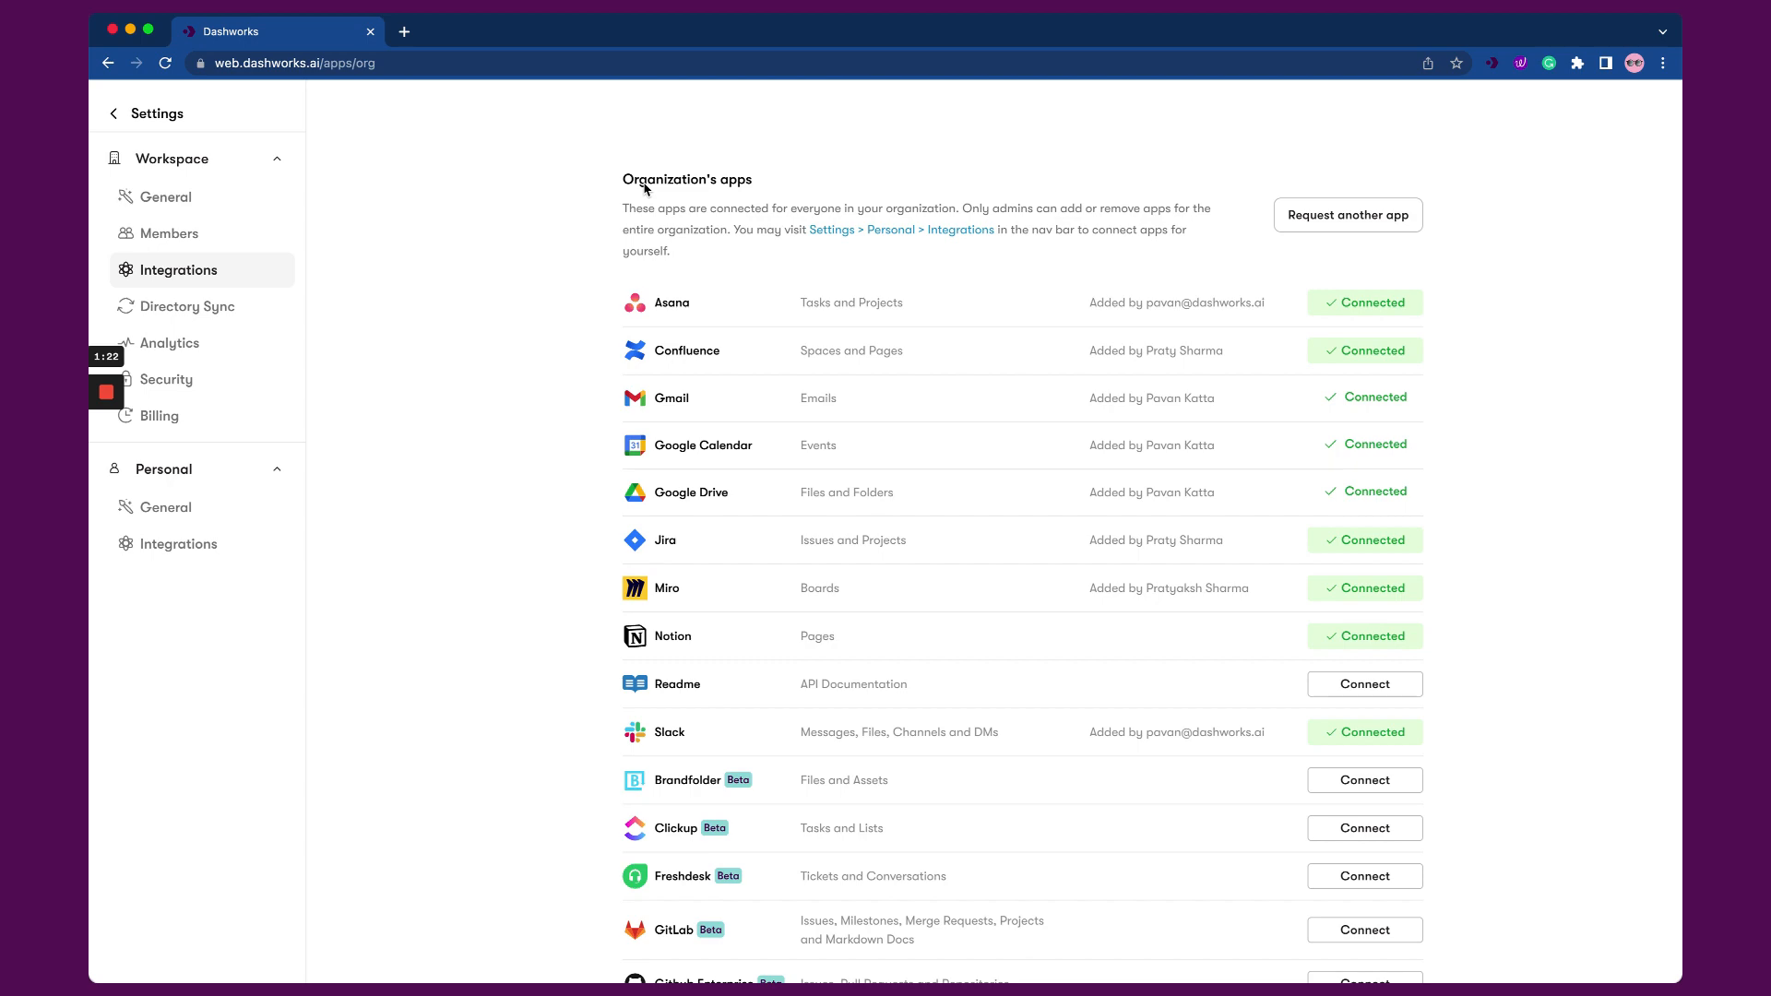